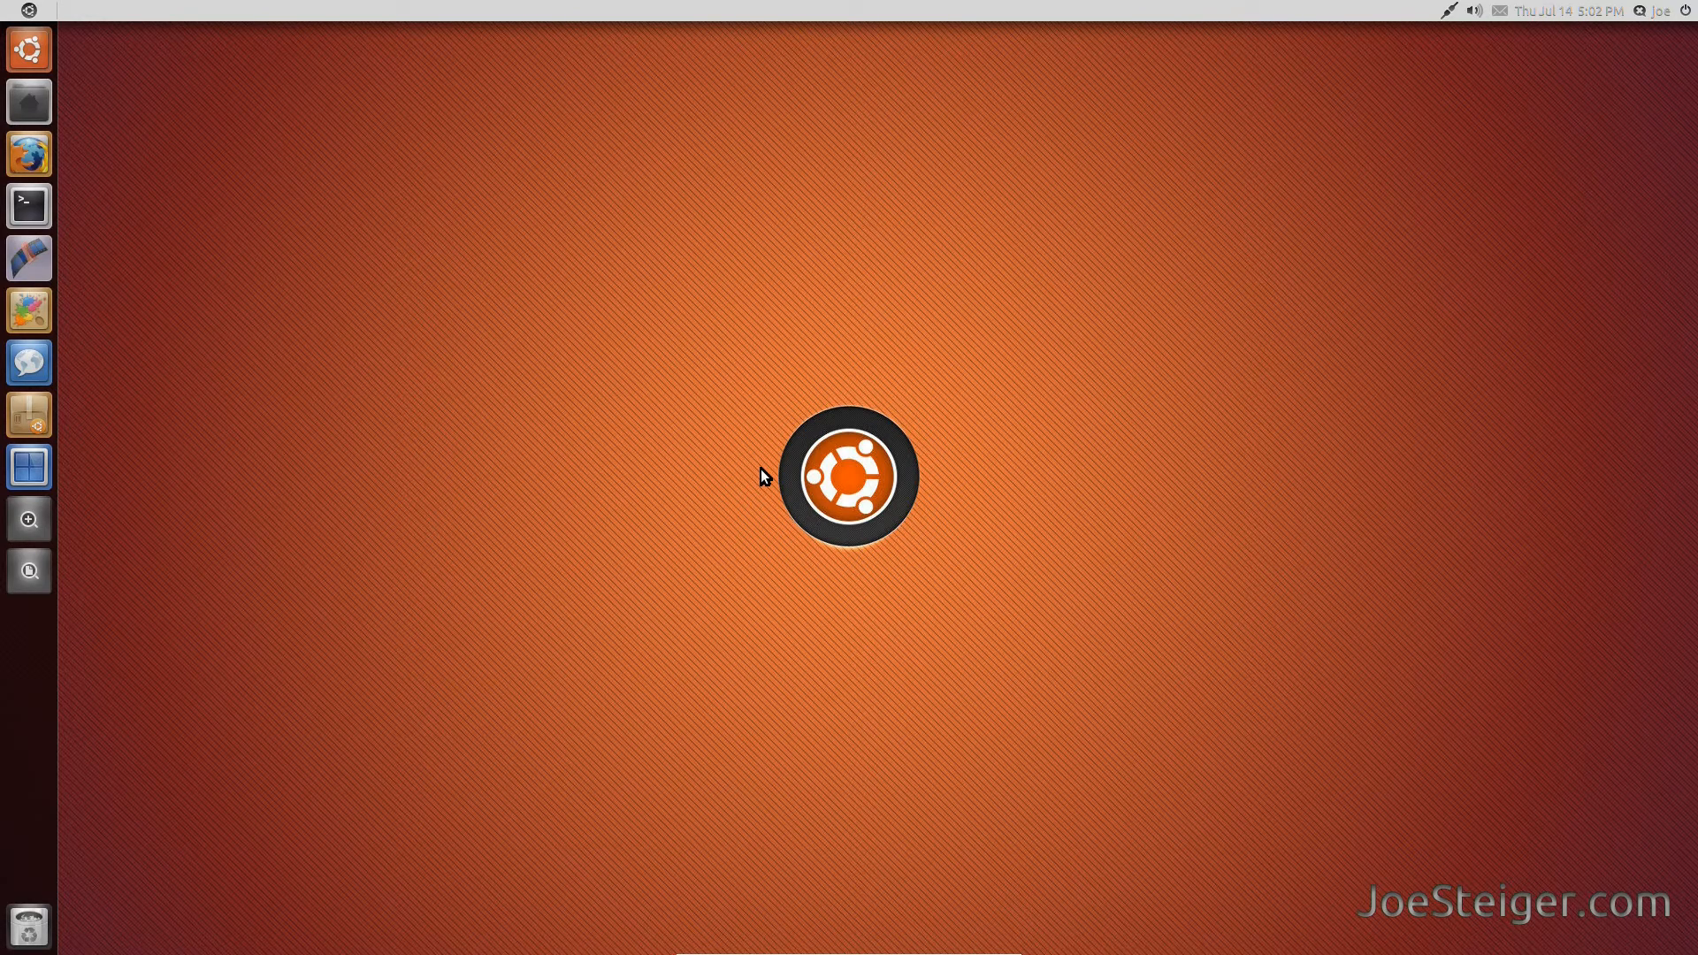
pyautogui.moveTo(517, 313)
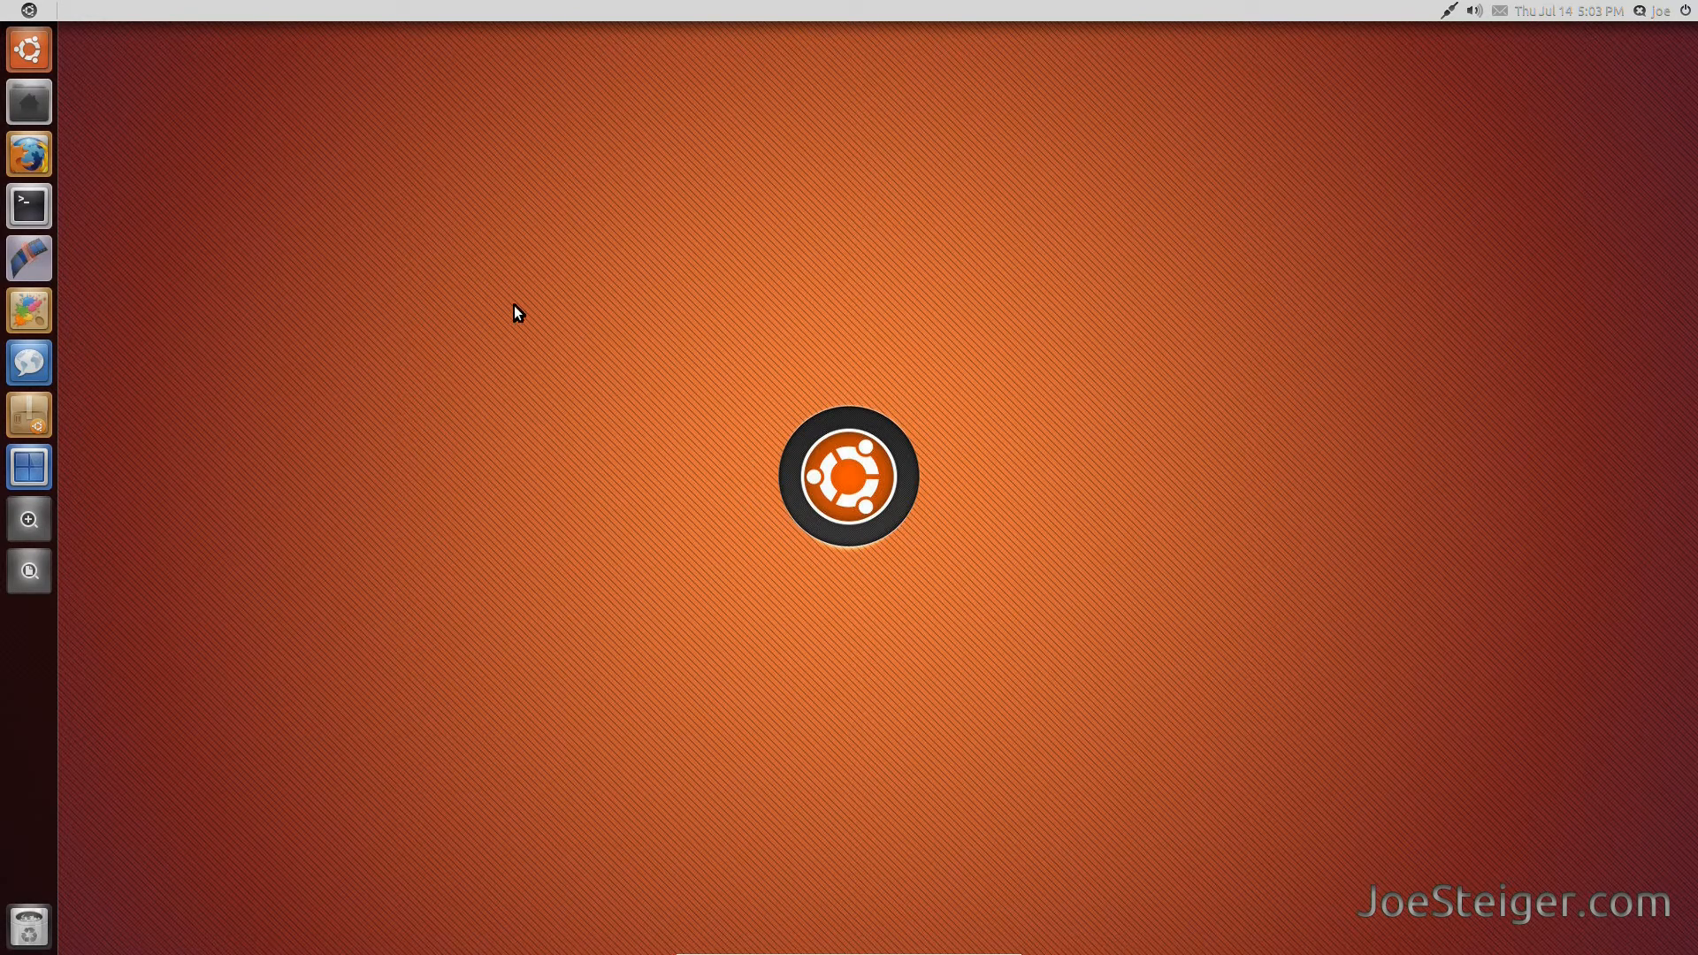
pyautogui.moveTo(29, 101)
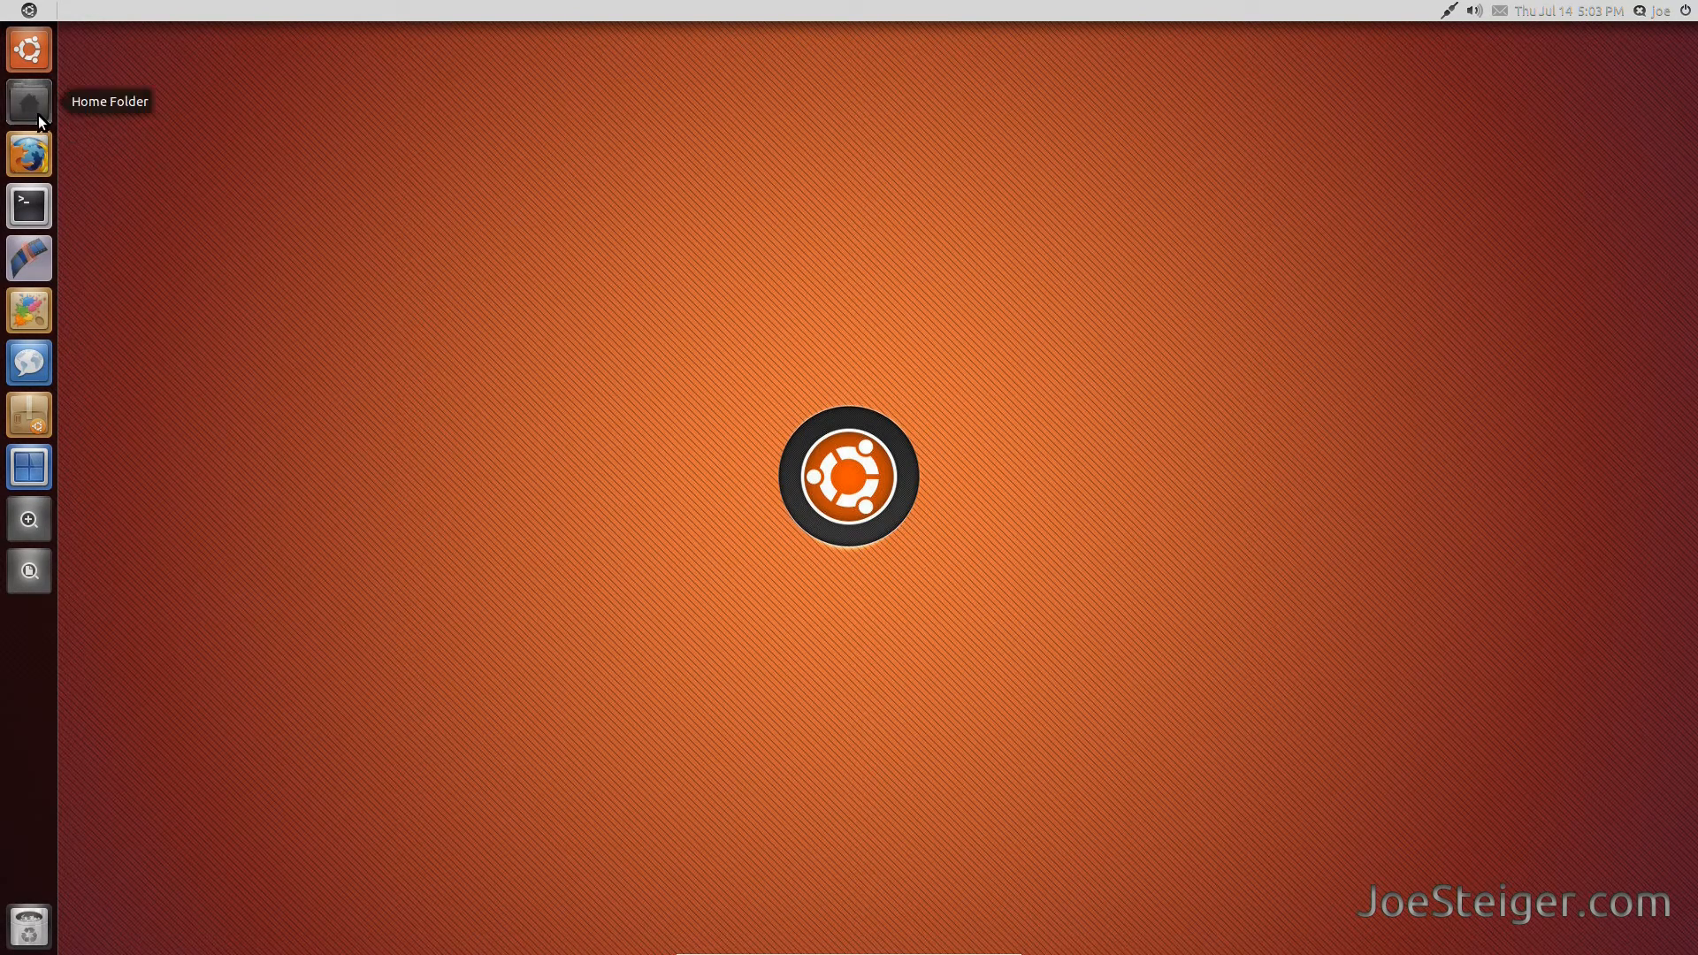
# - Extract the places-indicator tar.gz in Downloads and open the shamil-indicator-places-5547a9d folder
pyautogui.click(29, 98)
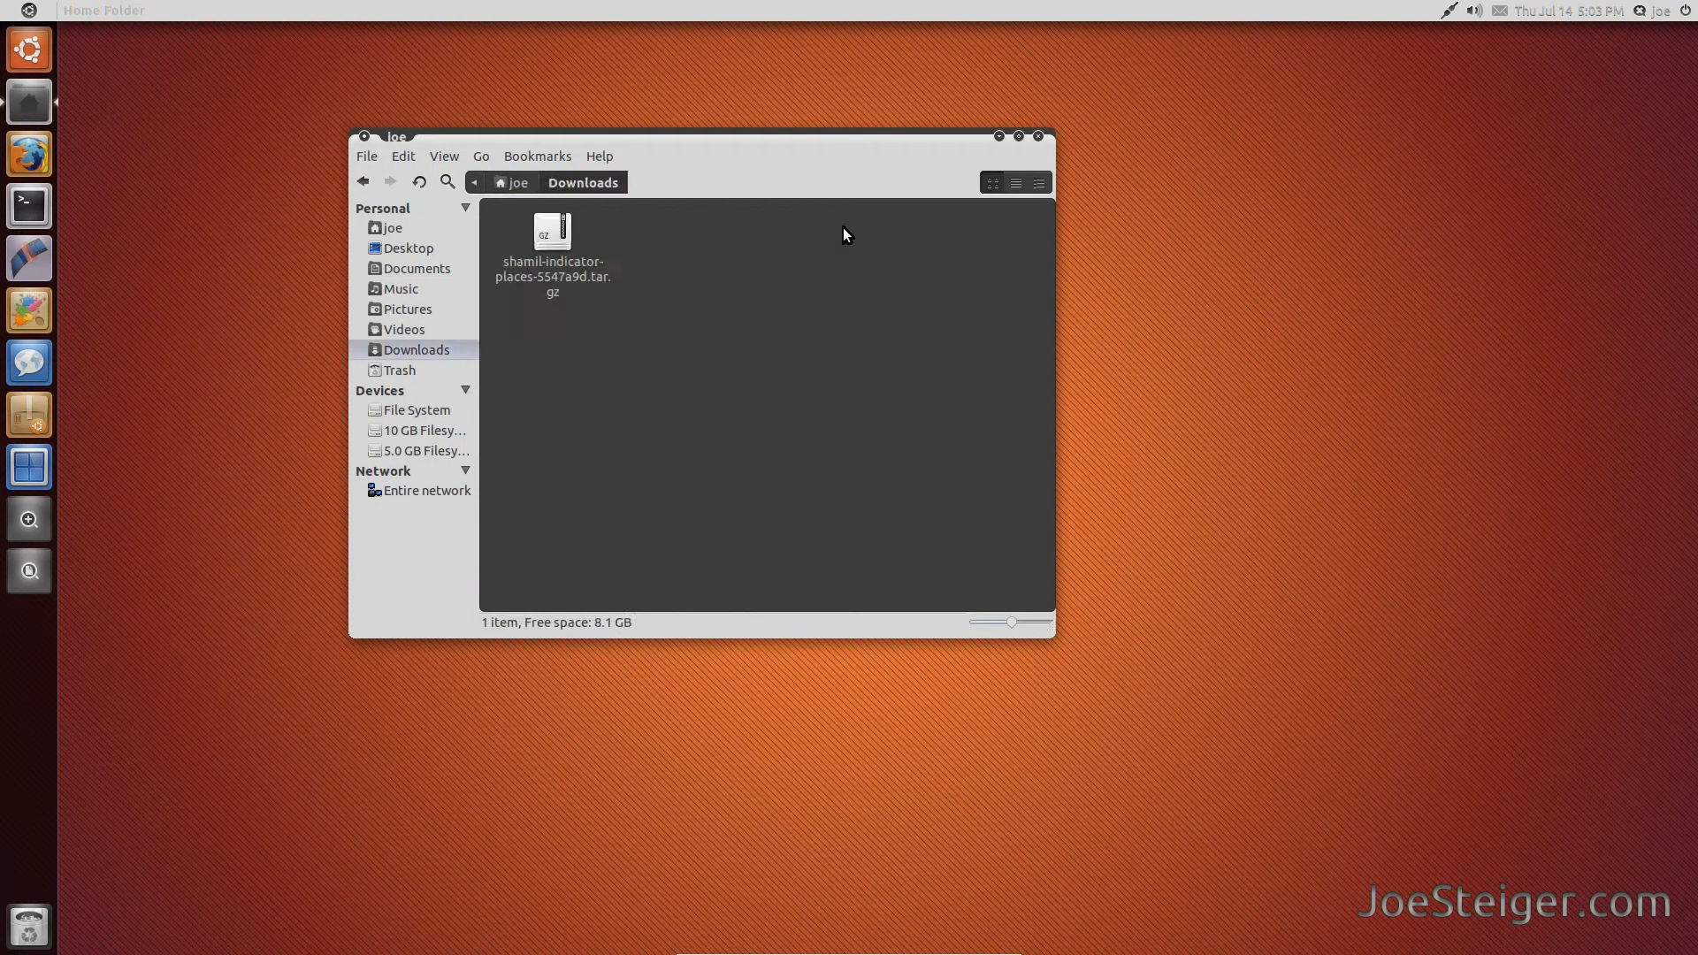
pyautogui.rightClick(551, 260)
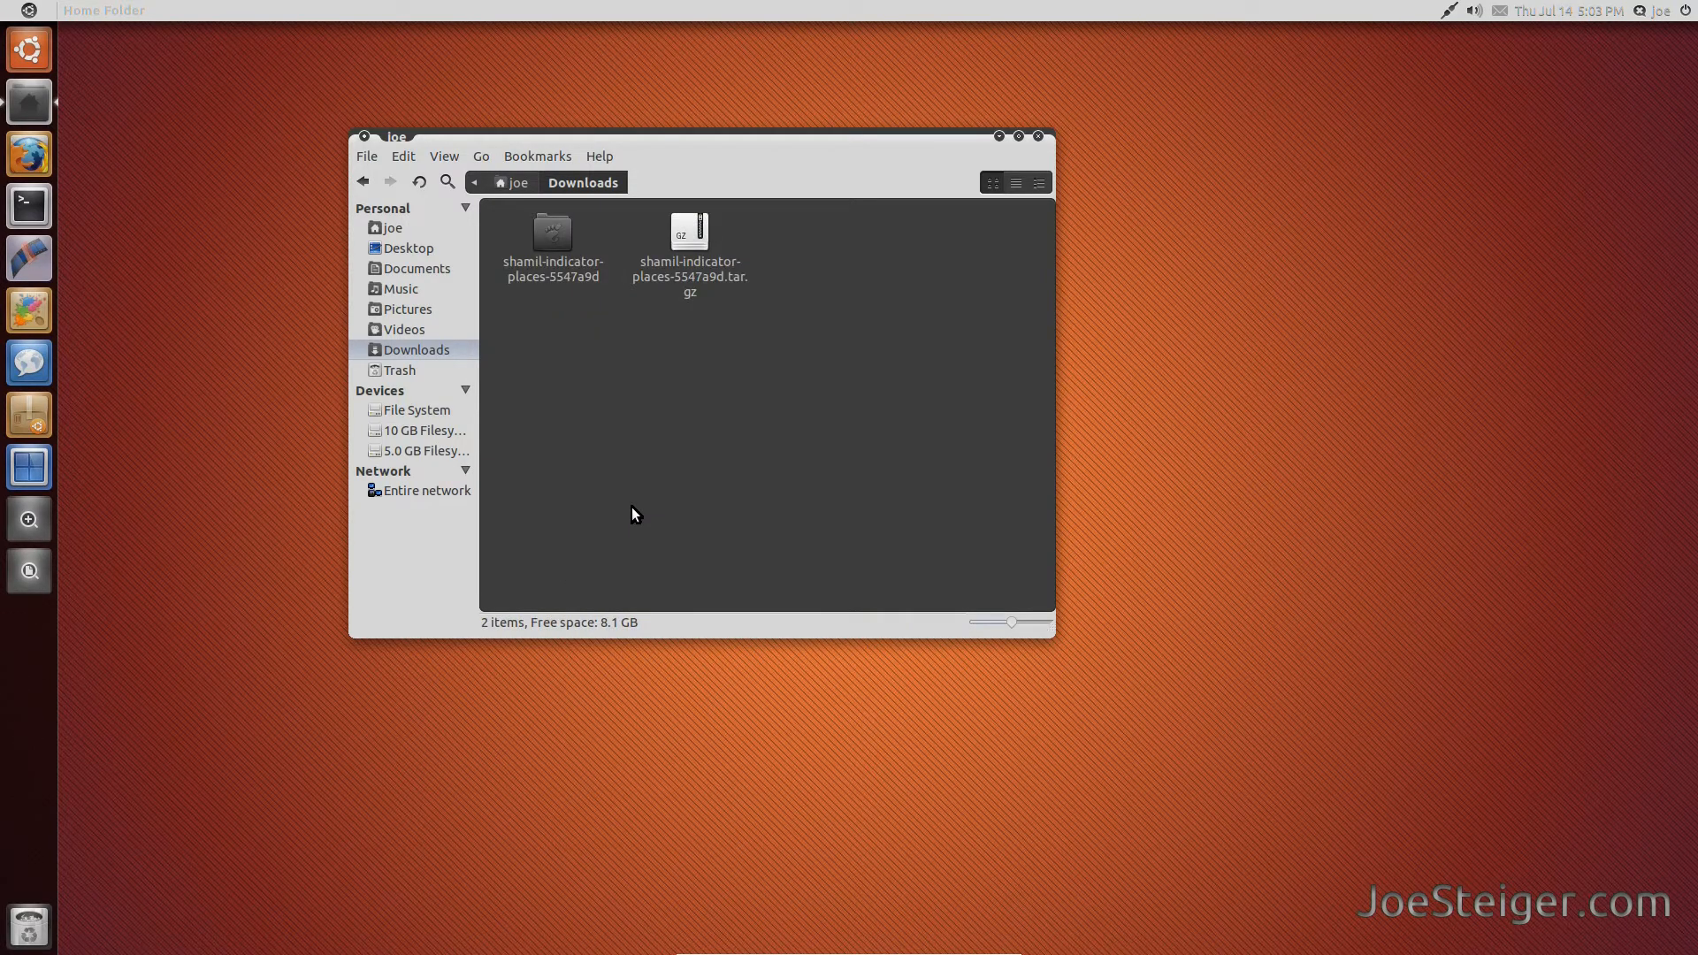
pyautogui.moveTo(572, 357)
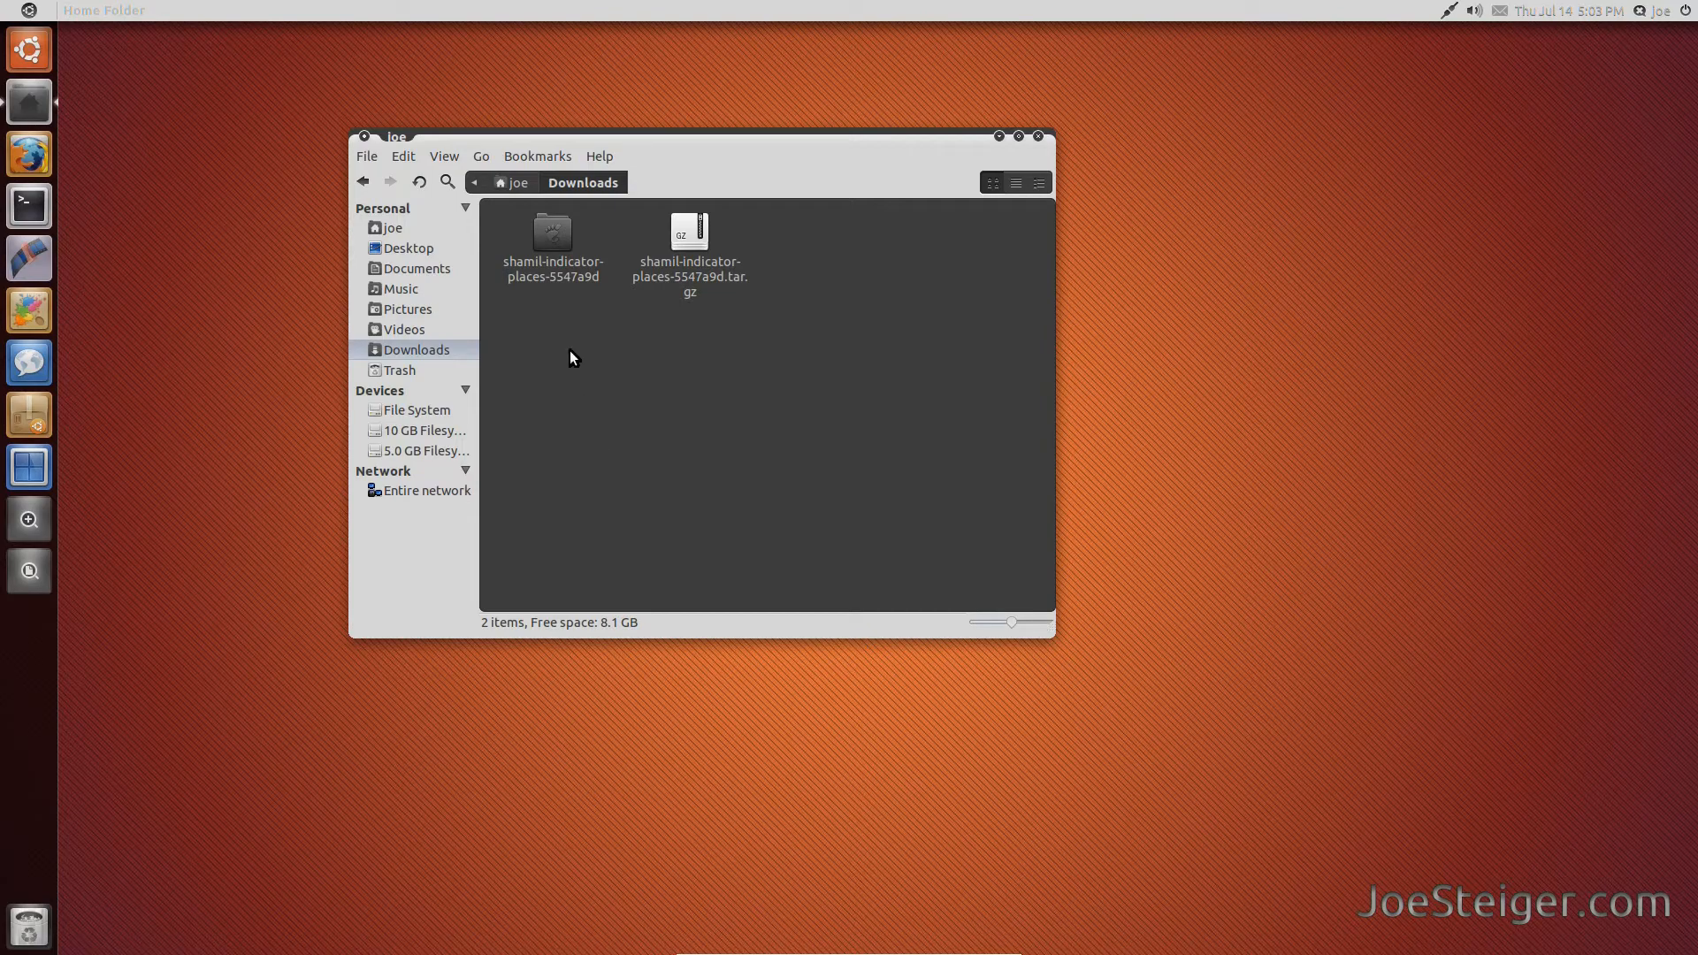
pyautogui.doubleClick(551, 231)
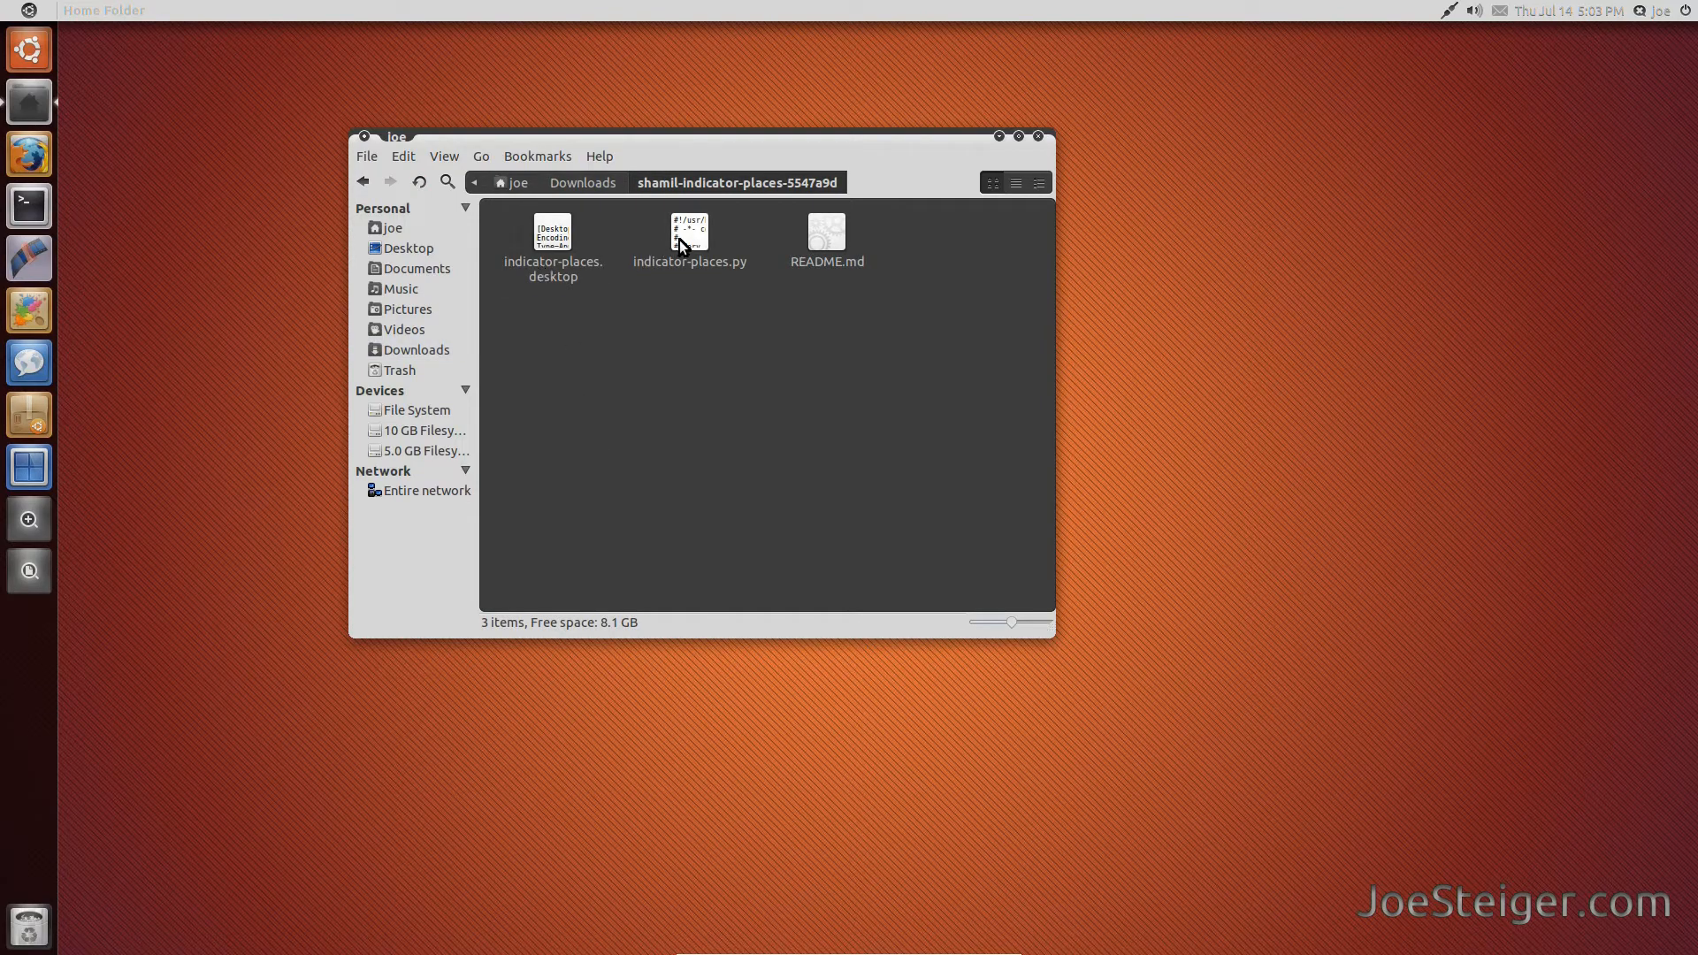
# - Run indicator-places.py and close the Nautilus window
pyautogui.doubleClick(689, 232)
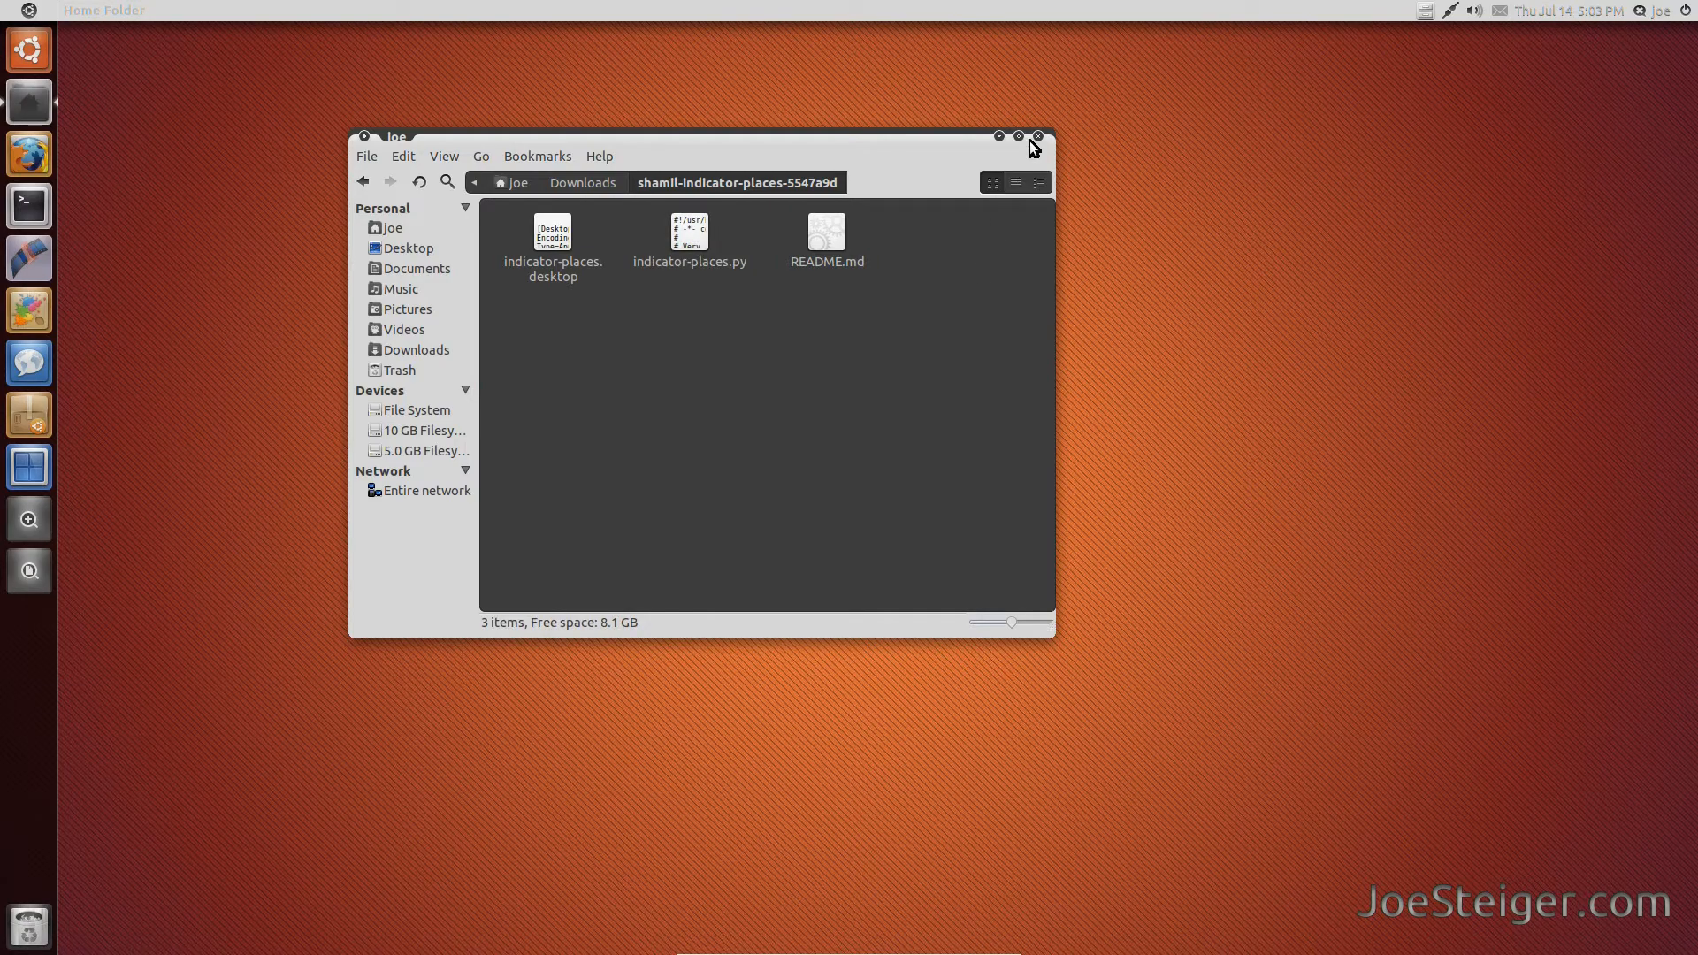
pyautogui.click(1038, 136)
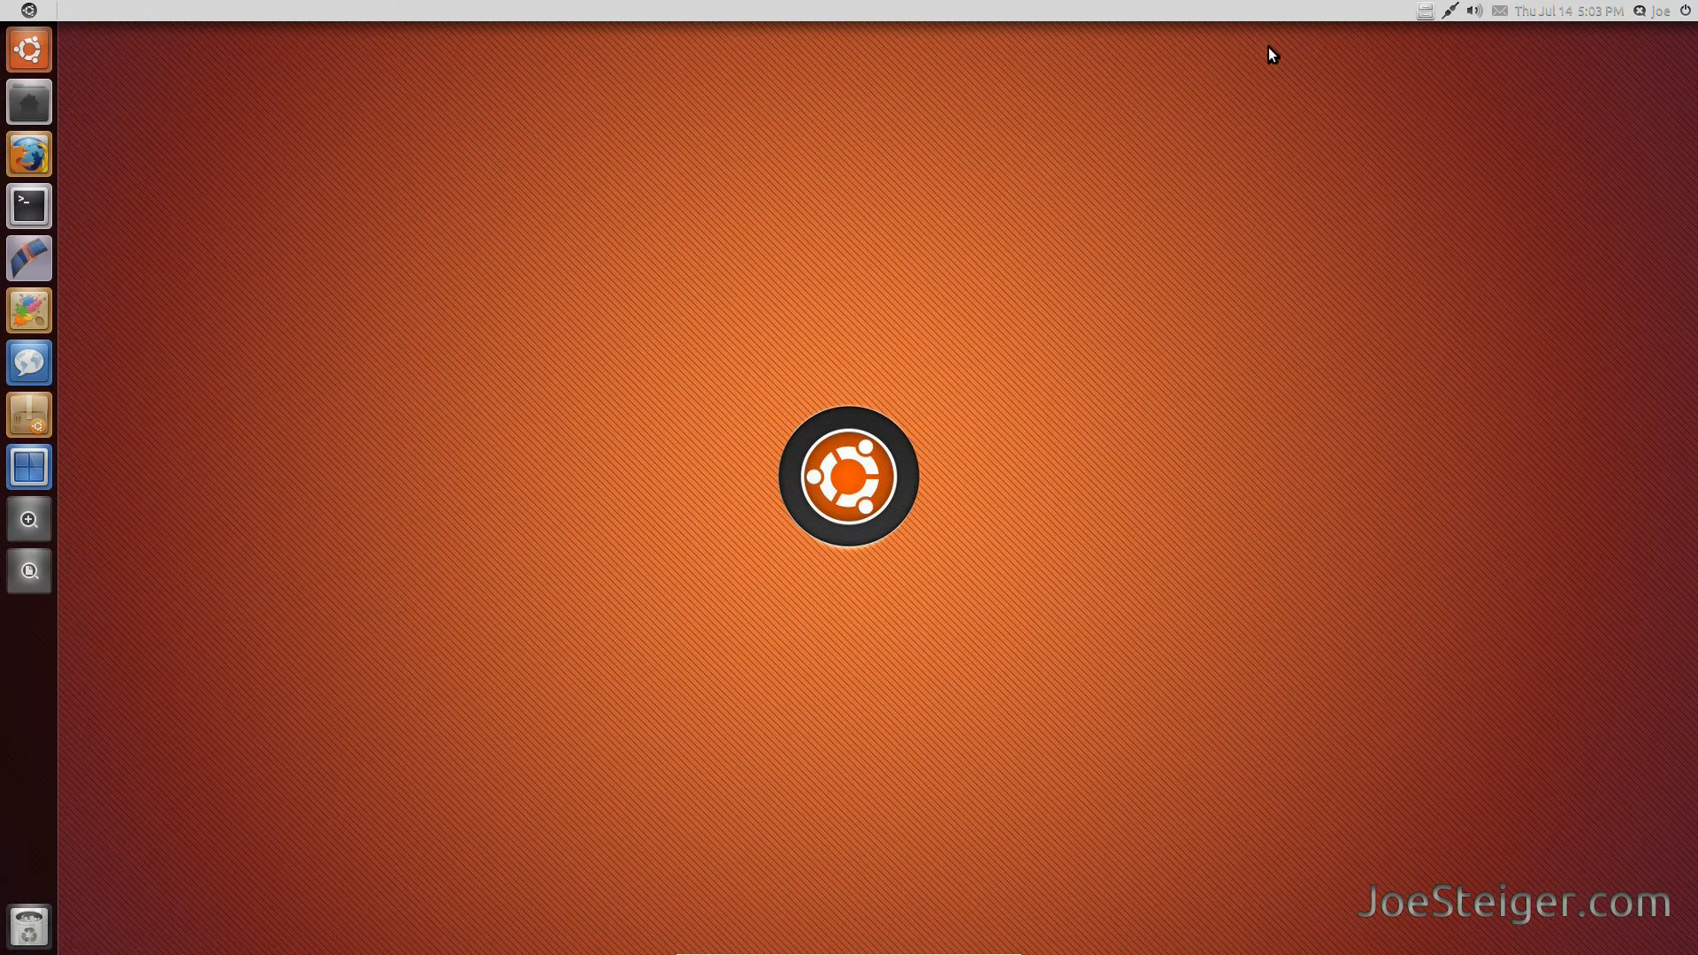
# - Open the Places indicator menu in the top panel
pyautogui.click(1424, 10)
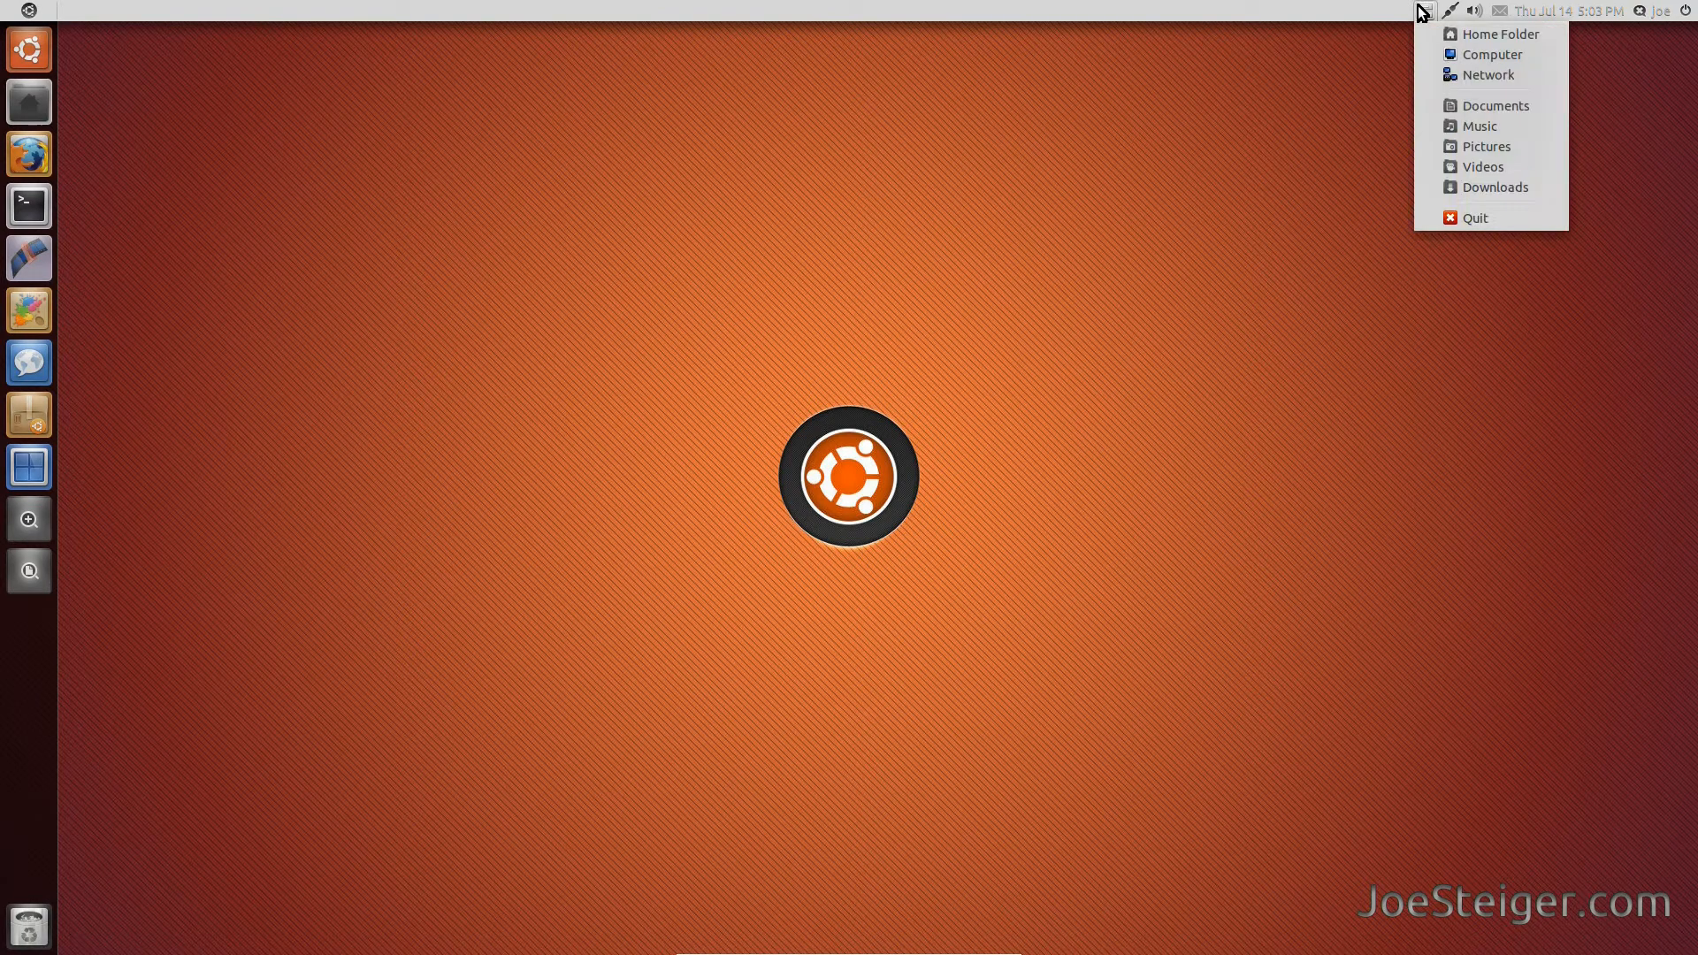
pyautogui.moveTo(1434, 100)
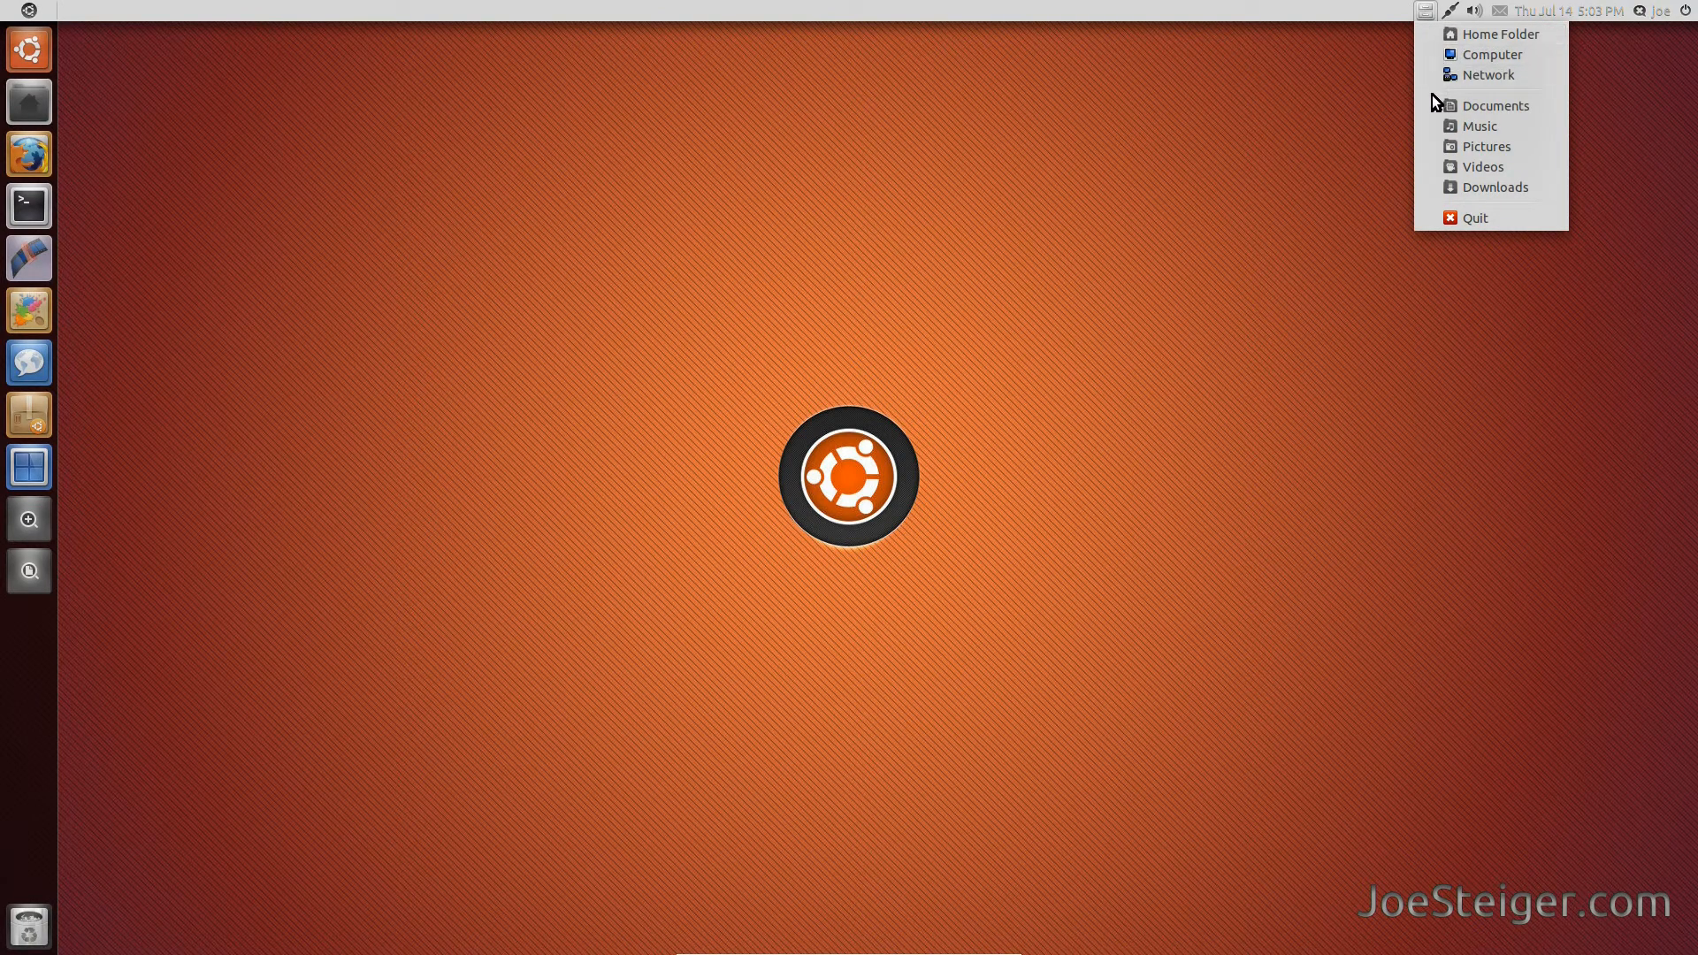
pyautogui.moveTo(1448, 74)
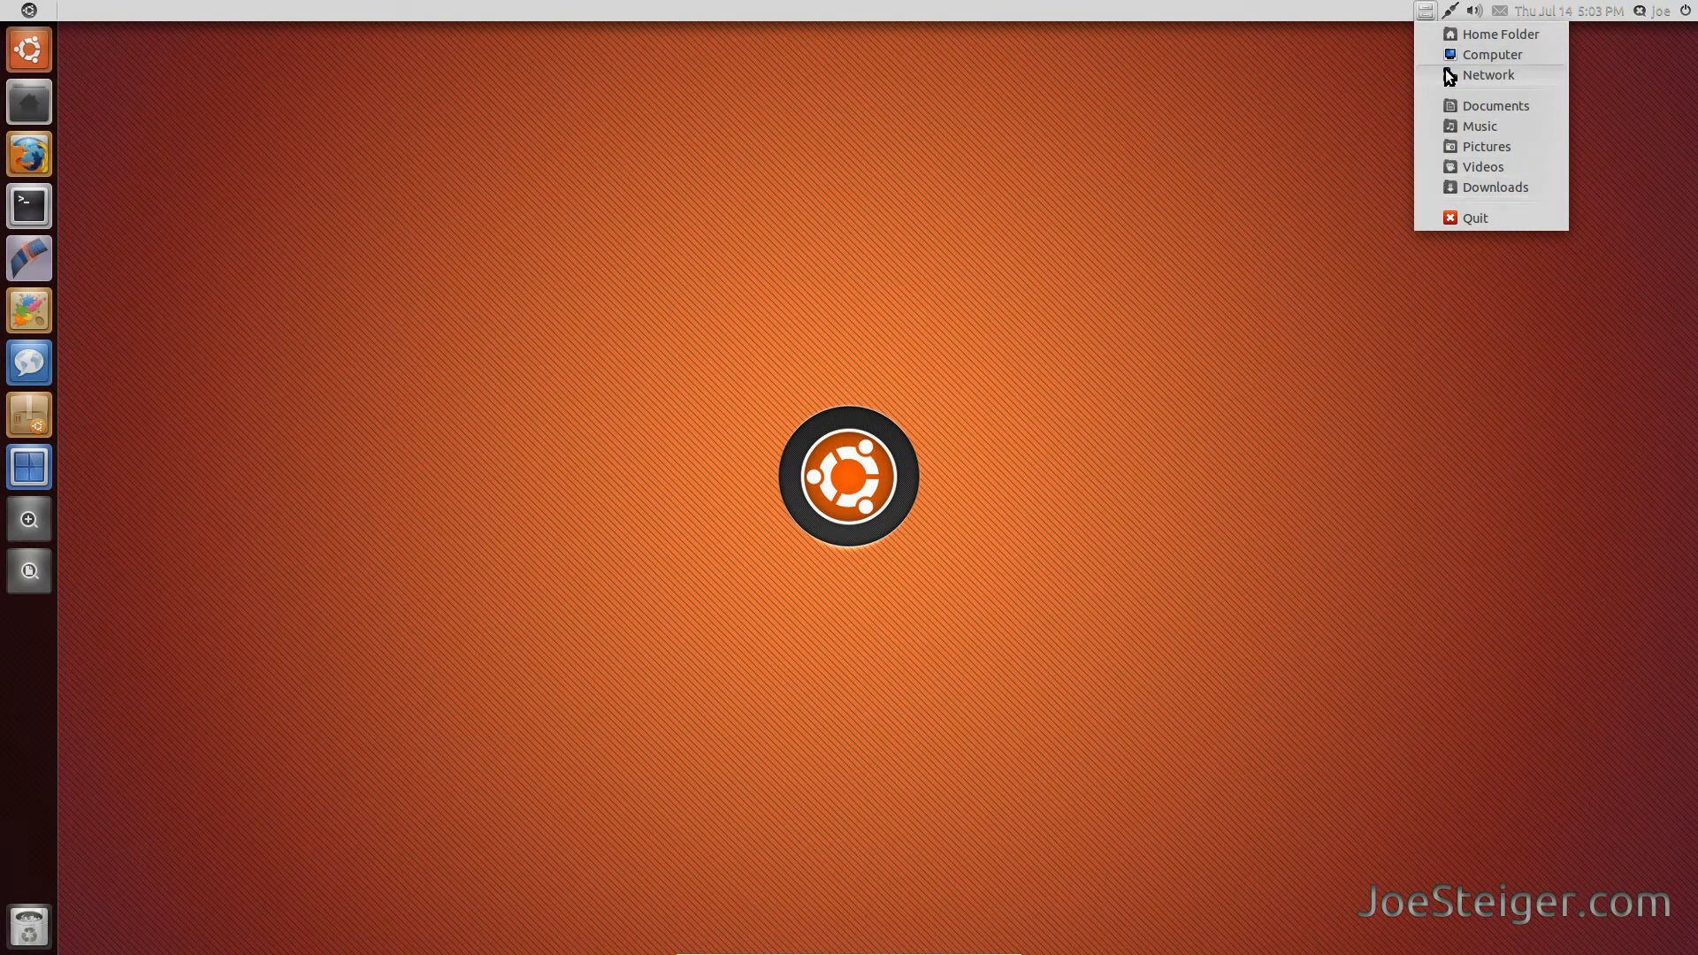
# - Open Home Folder and Computer from the Places indicator menu, then reopen the menu
pyautogui.click(1497, 34)
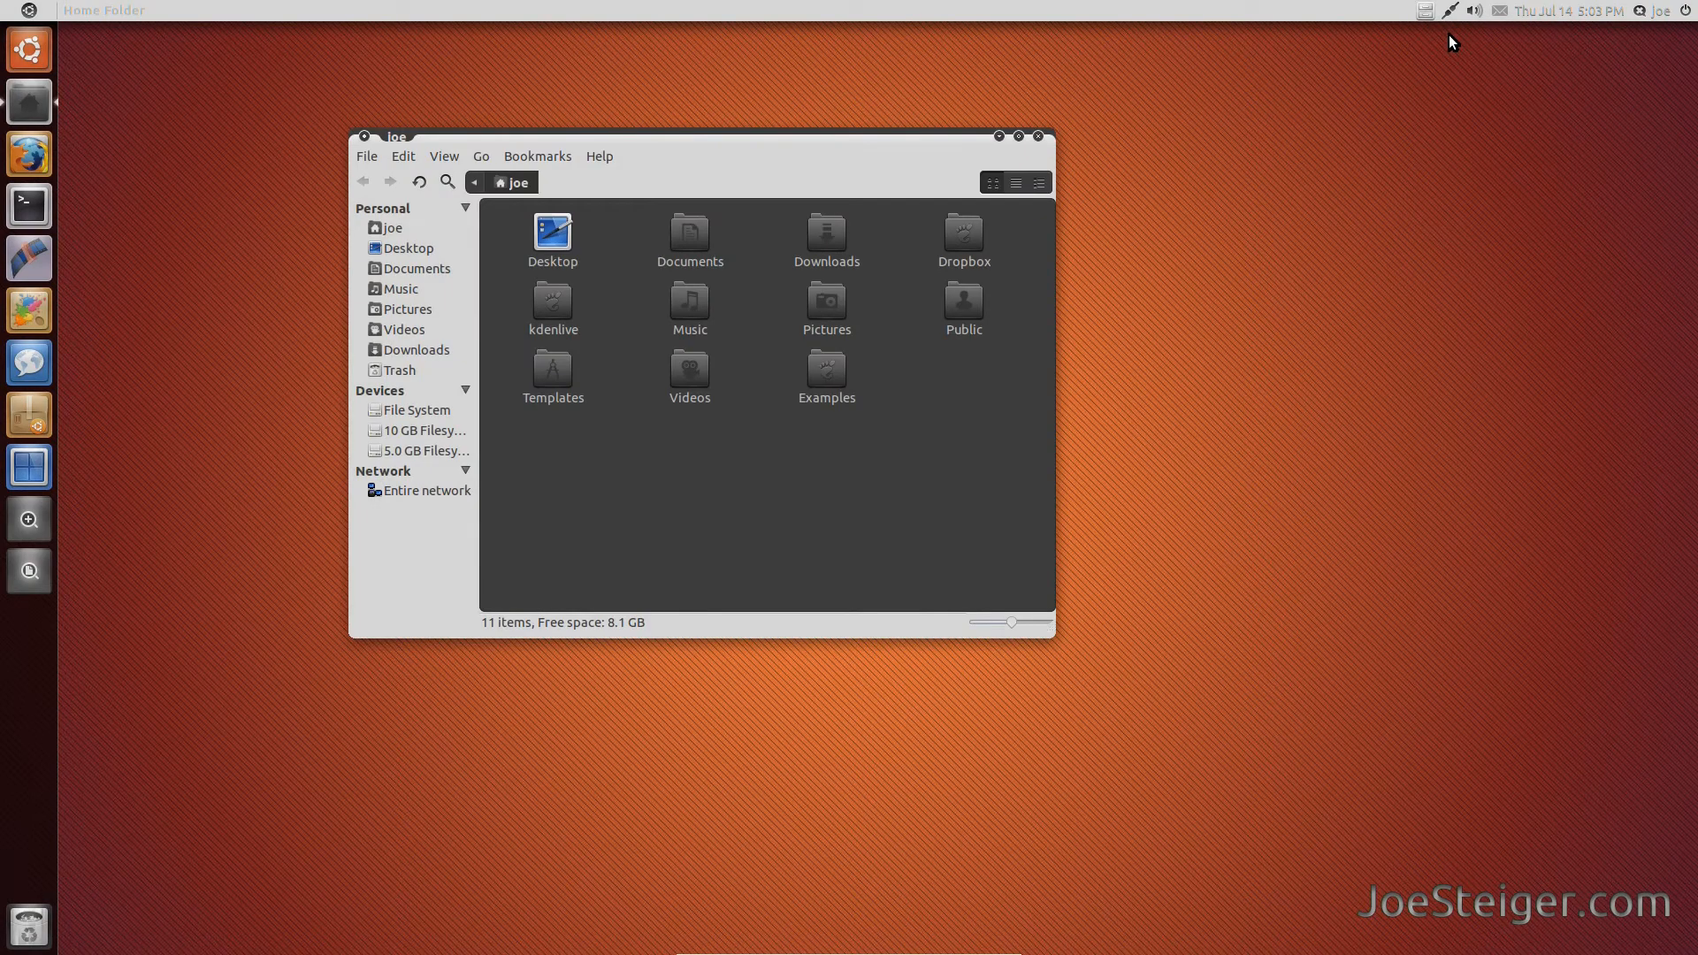
pyautogui.moveTo(1426, 14)
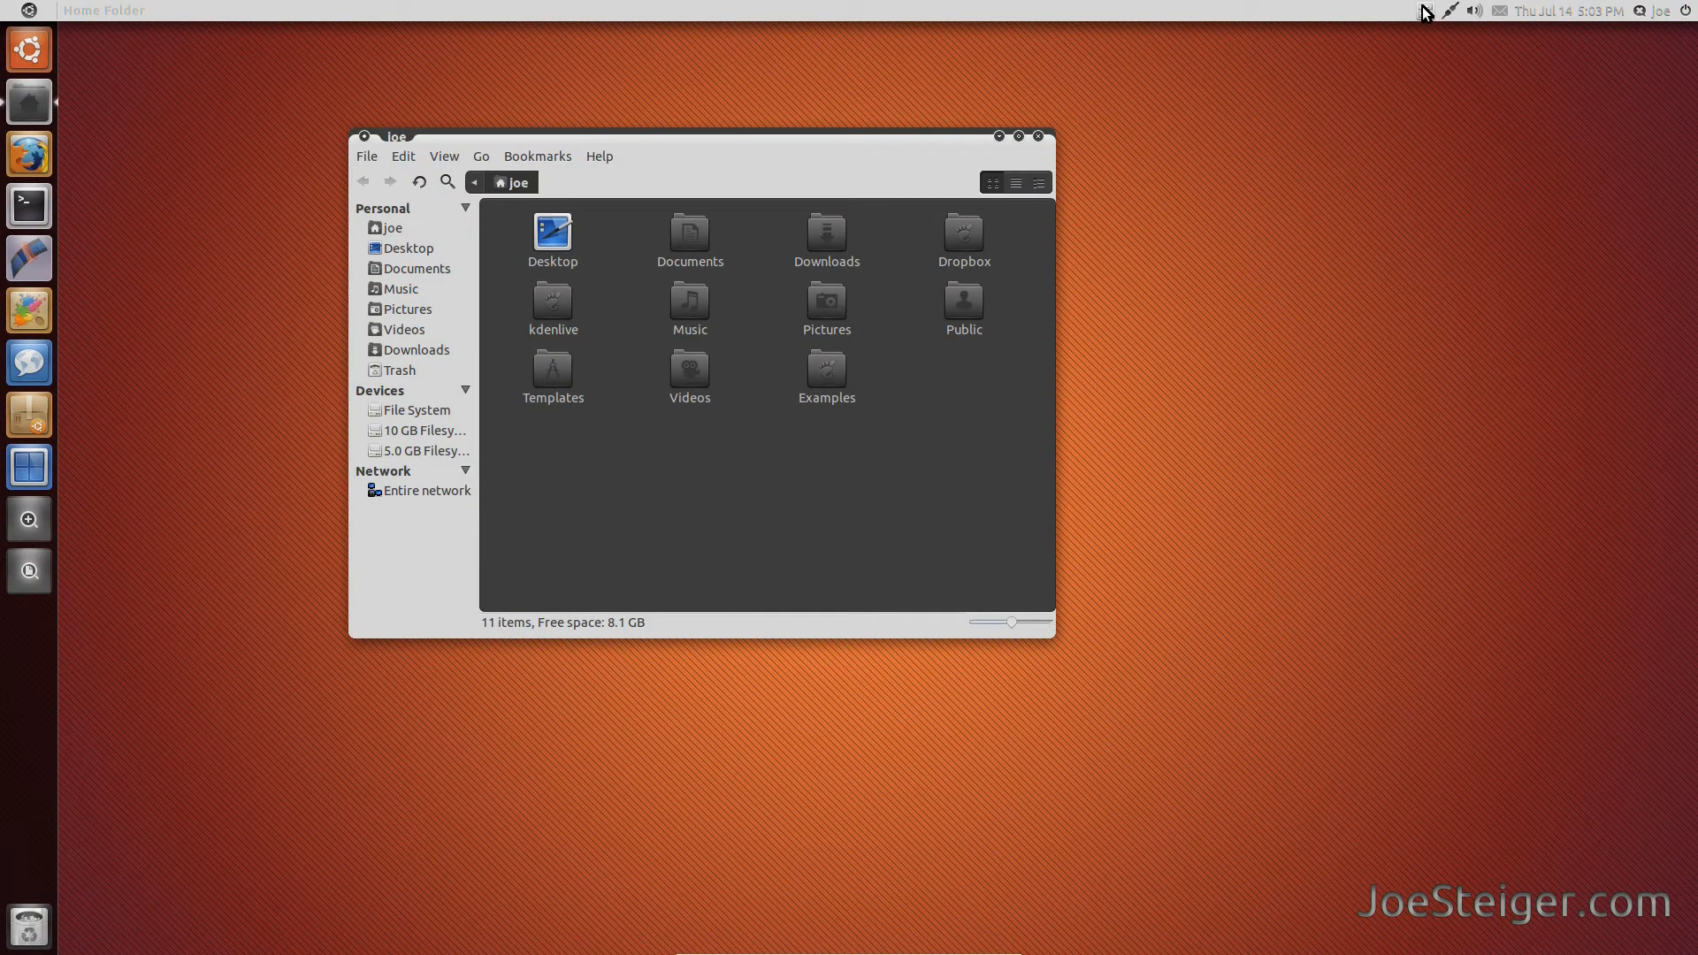
pyautogui.click(1427, 11)
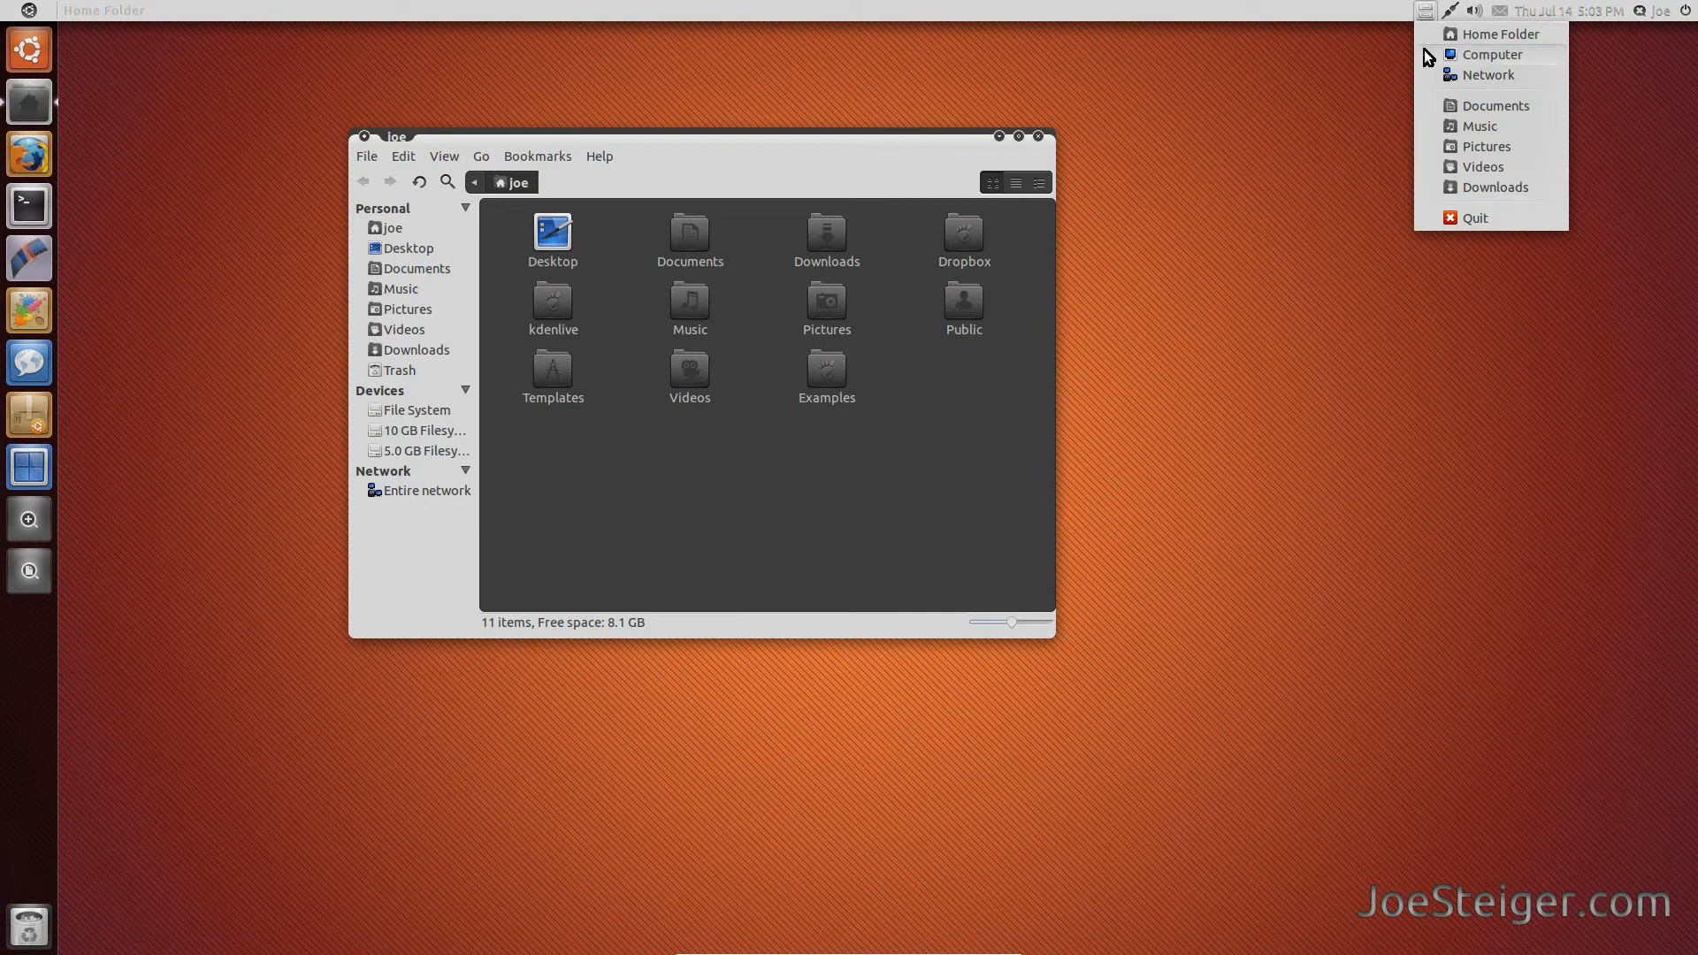
pyautogui.click(1491, 54)
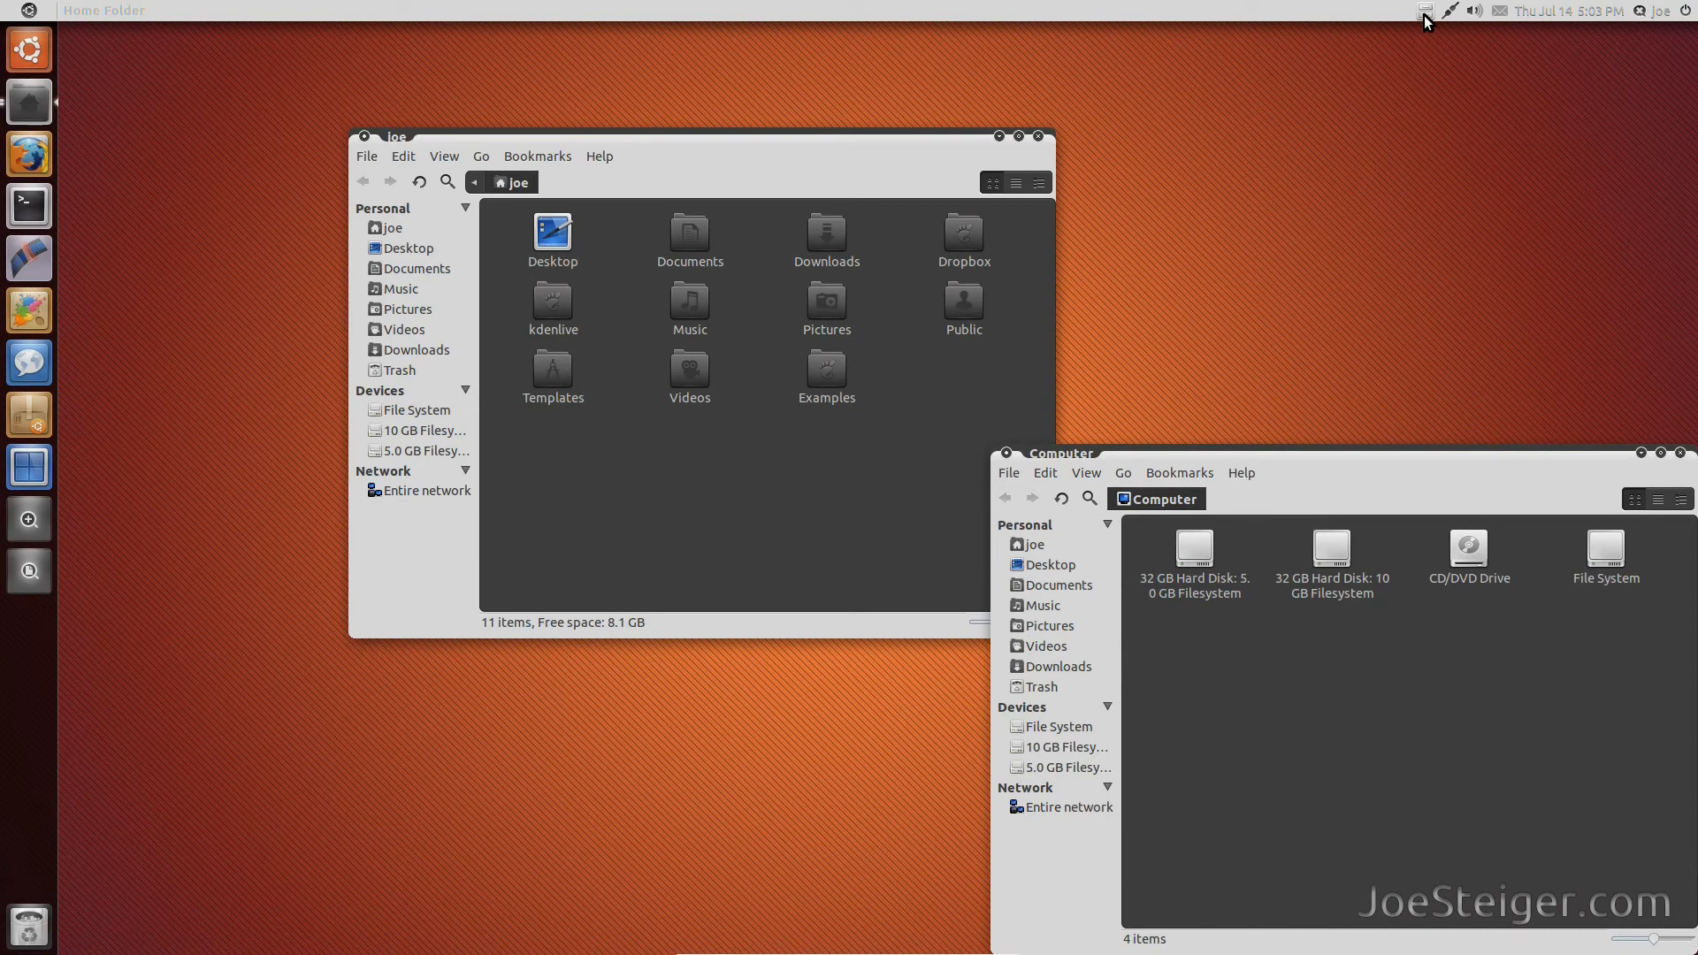
pyautogui.click(1427, 11)
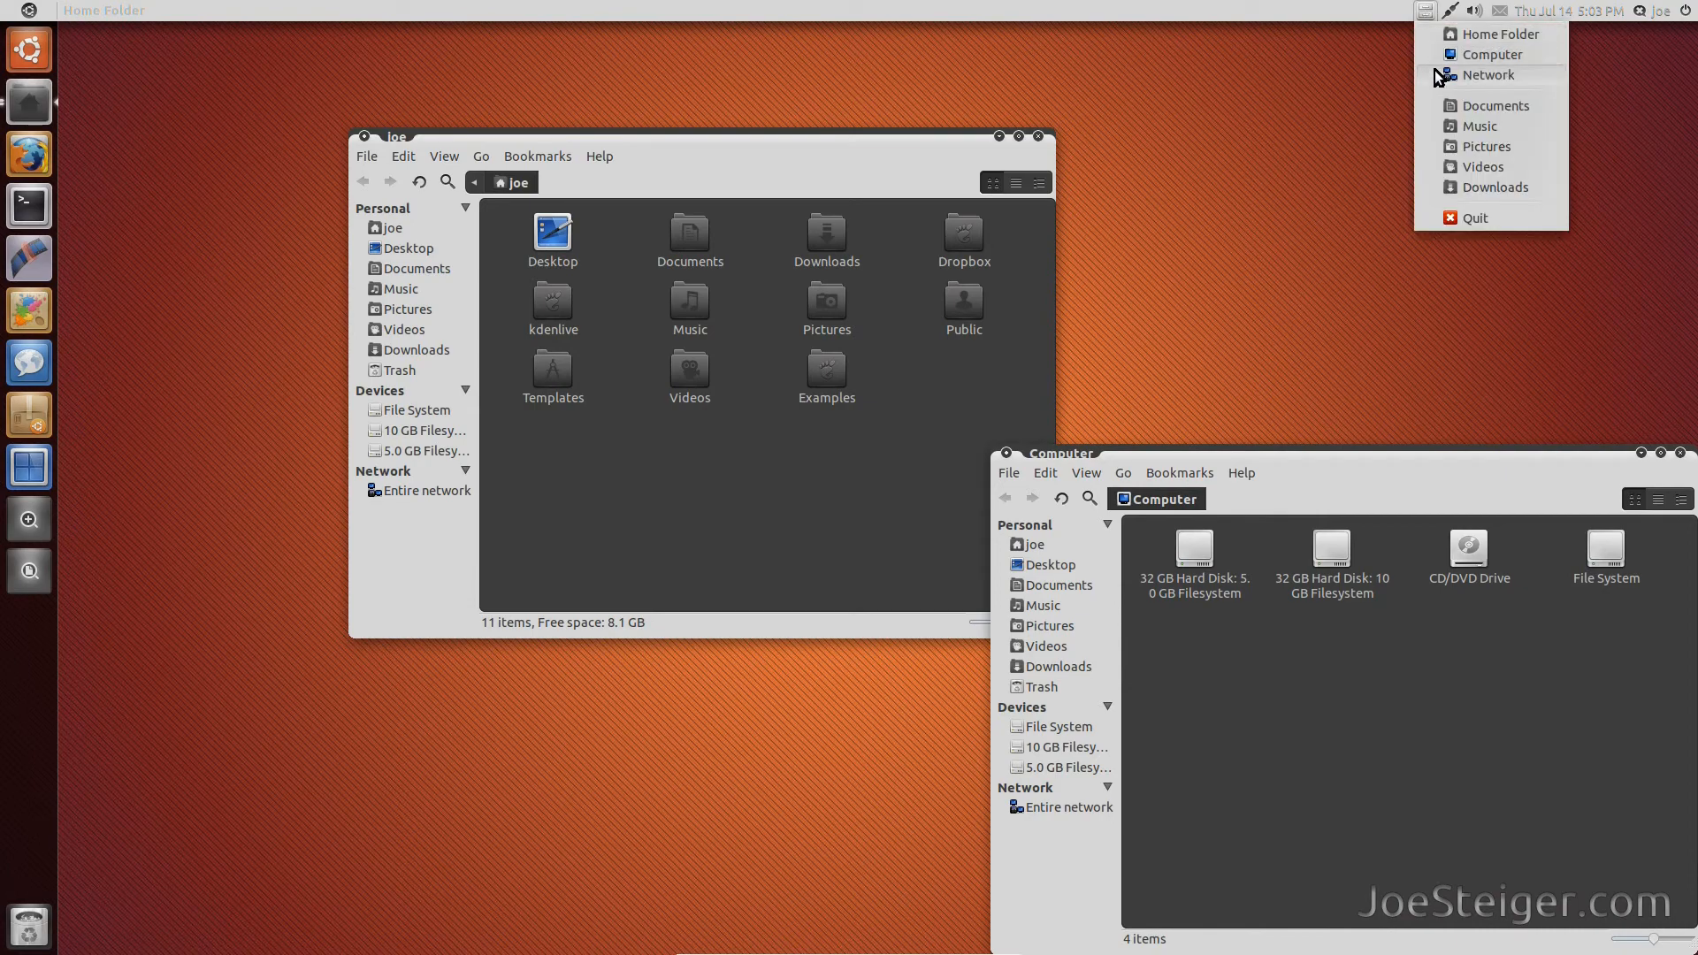